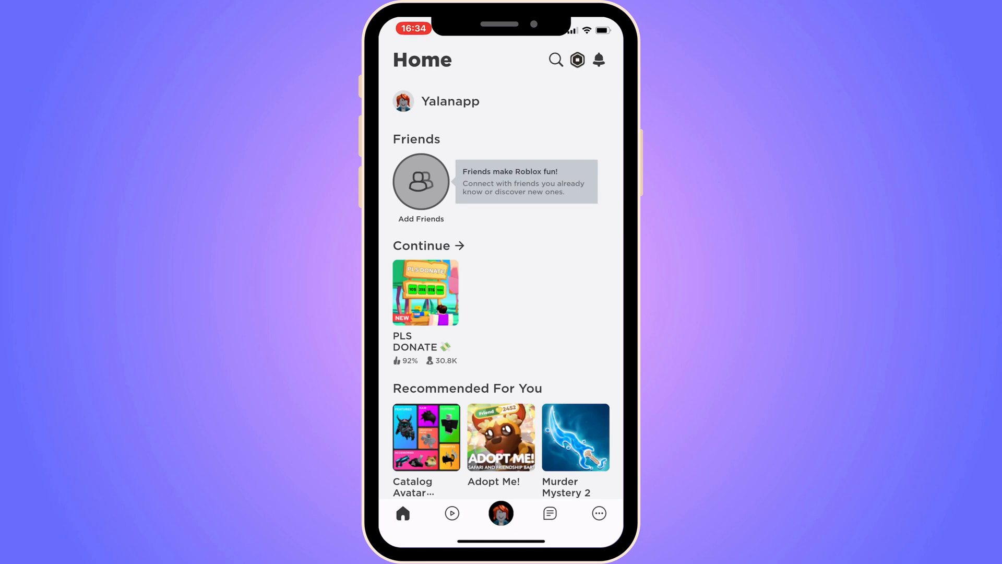
Step: Open Roblox's More menu and scroll down to the Help and Settings tiles
{"action": "left_click", "coordinate": [598, 512]}
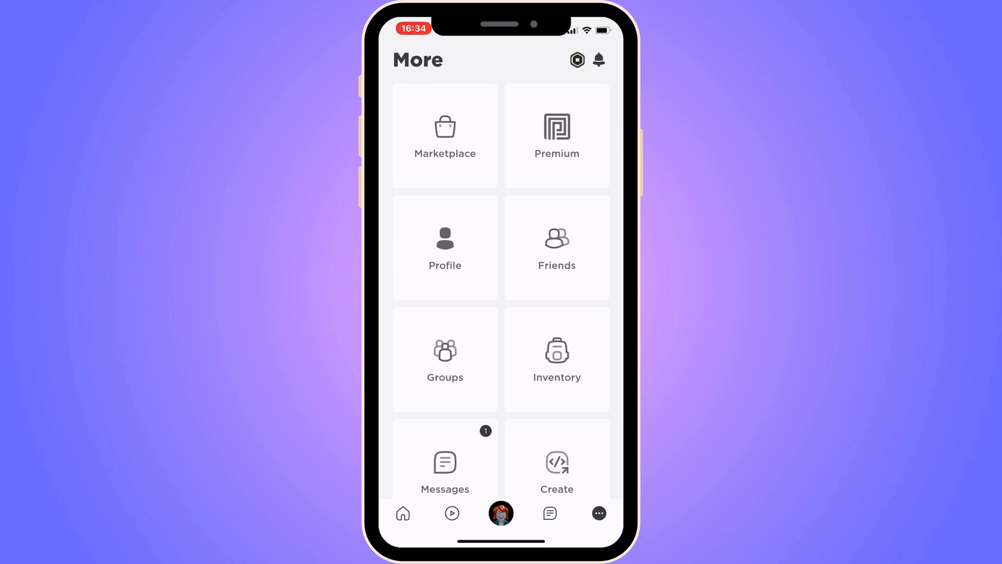
{"action": "scroll", "scroll_direction": "down", "scroll_amount": 3}
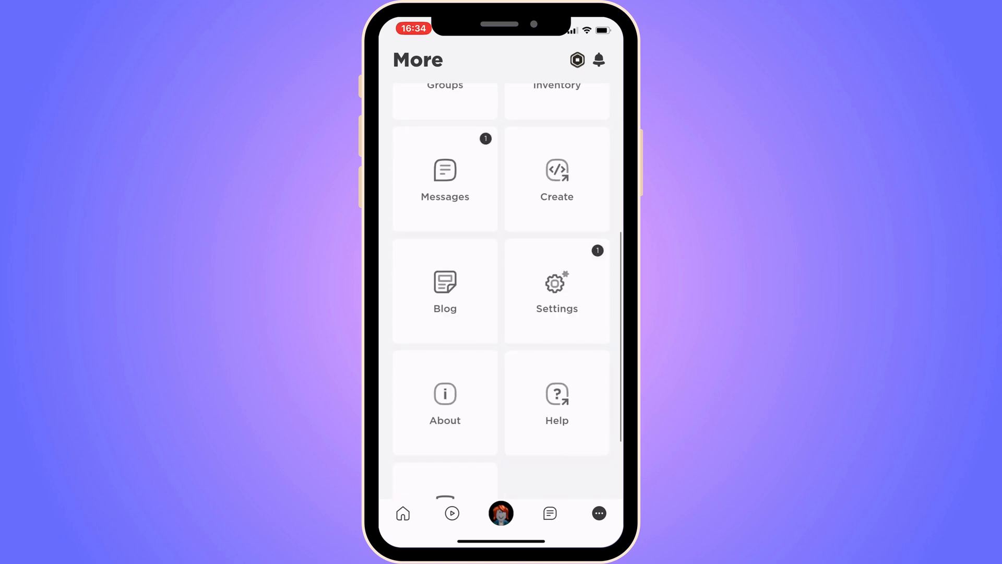
{"action": "scroll", "scroll_direction": "down", "scroll_amount": 3}
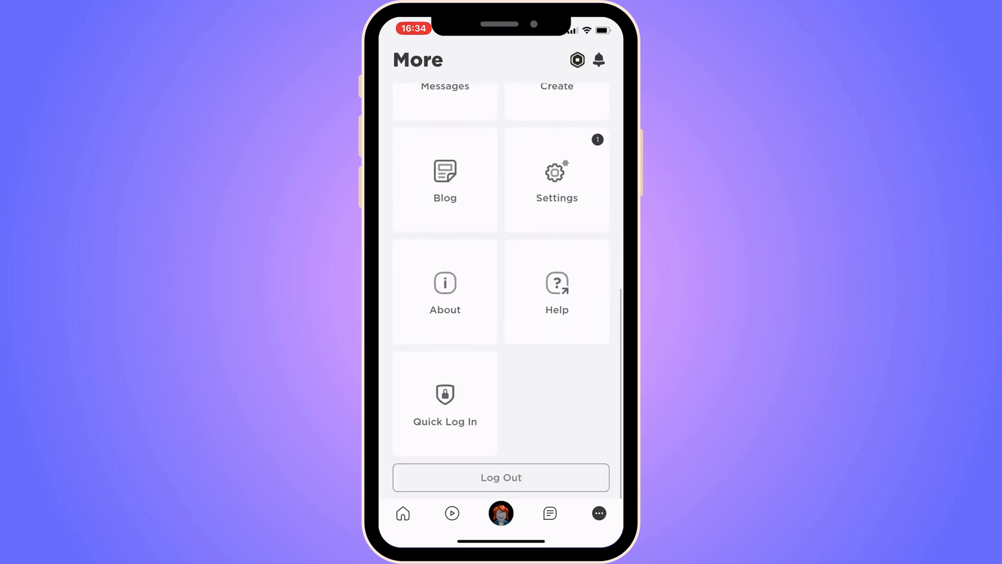
Step: Open the Roblox help center and scroll down to Promoted articles
{"action": "left_click", "coordinate": [555, 291]}
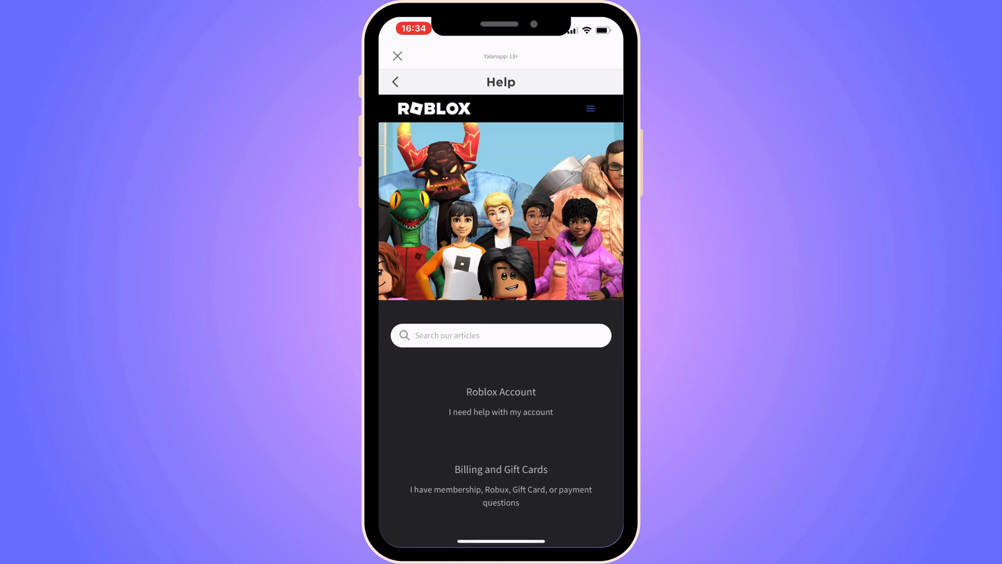
{"action": "scroll", "scroll_direction": "down", "scroll_amount": 3}
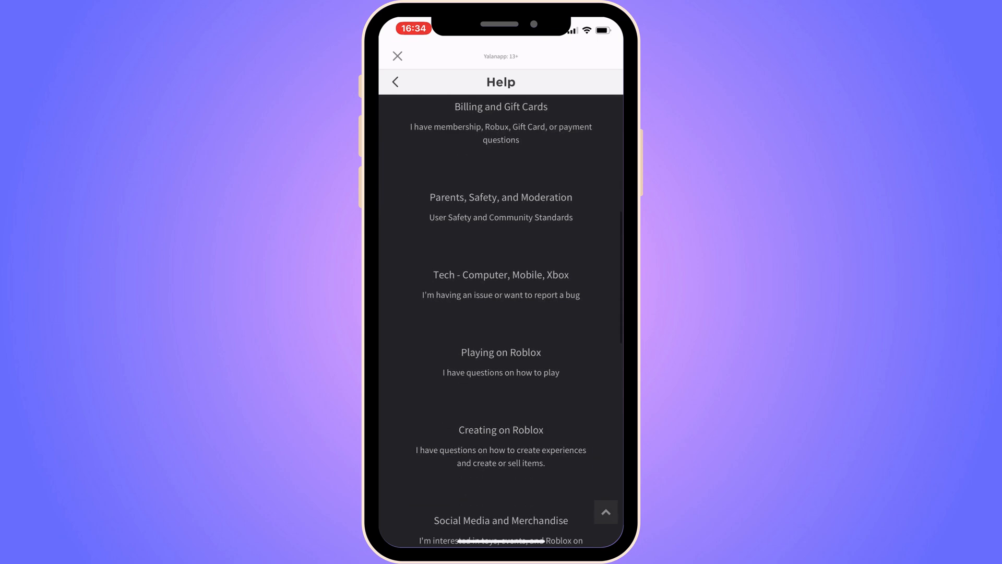
{"action": "scroll", "scroll_direction": "down", "scroll_amount": 3}
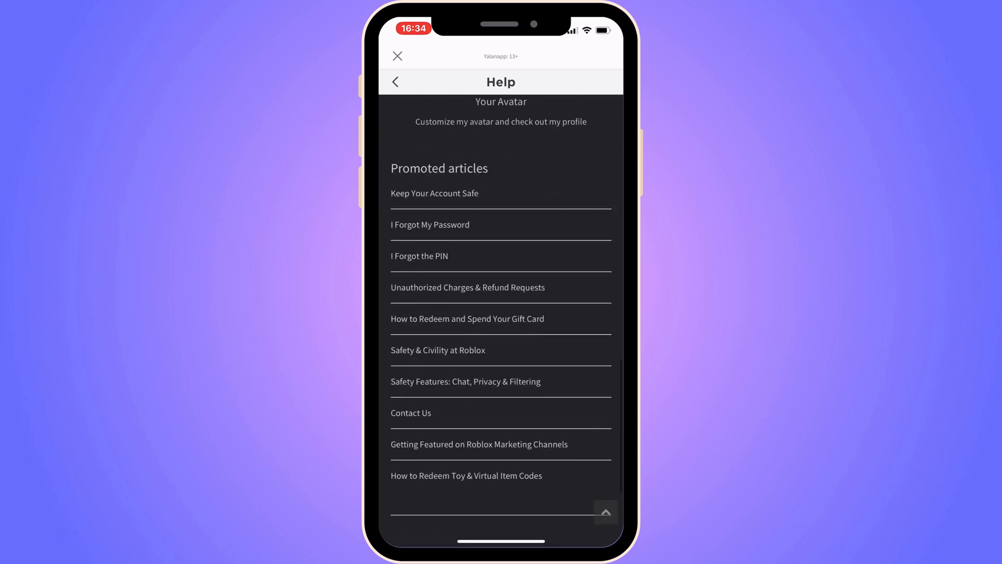
{"action": "scroll", "scroll_direction": "down", "scroll_amount": 3}
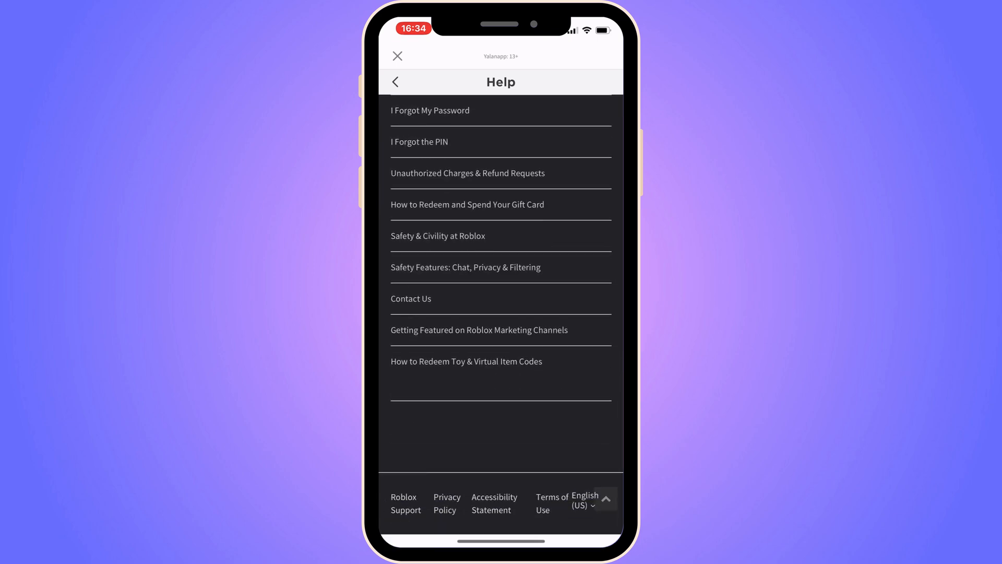
Step: Open the Contact Us article and scroll through its contents
{"action": "left_click", "coordinate": [410, 298]}
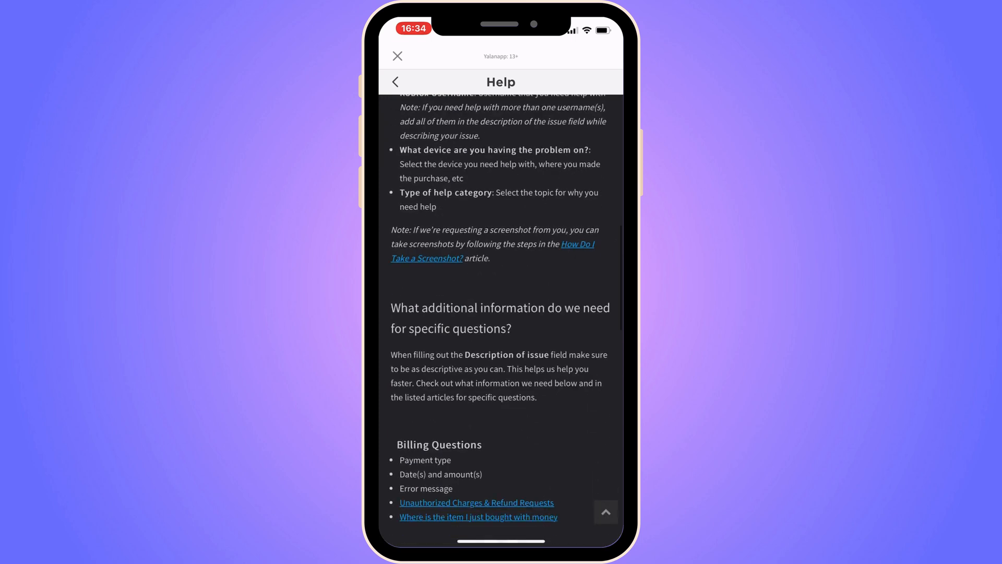
{"action": "scroll", "scroll_direction": "down", "scroll_amount": 3}
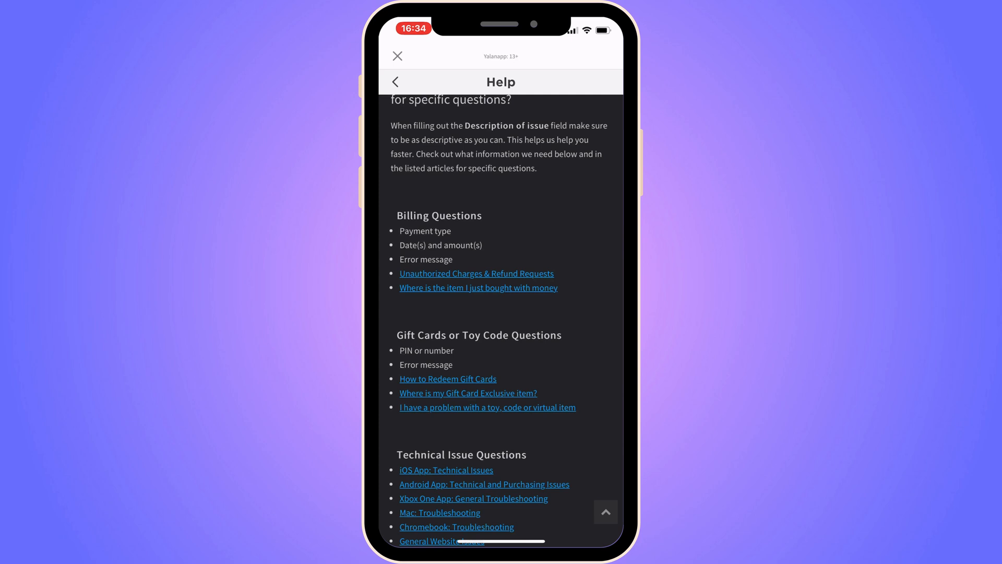
{"action": "scroll", "scroll_direction": "down", "scroll_amount": 3}
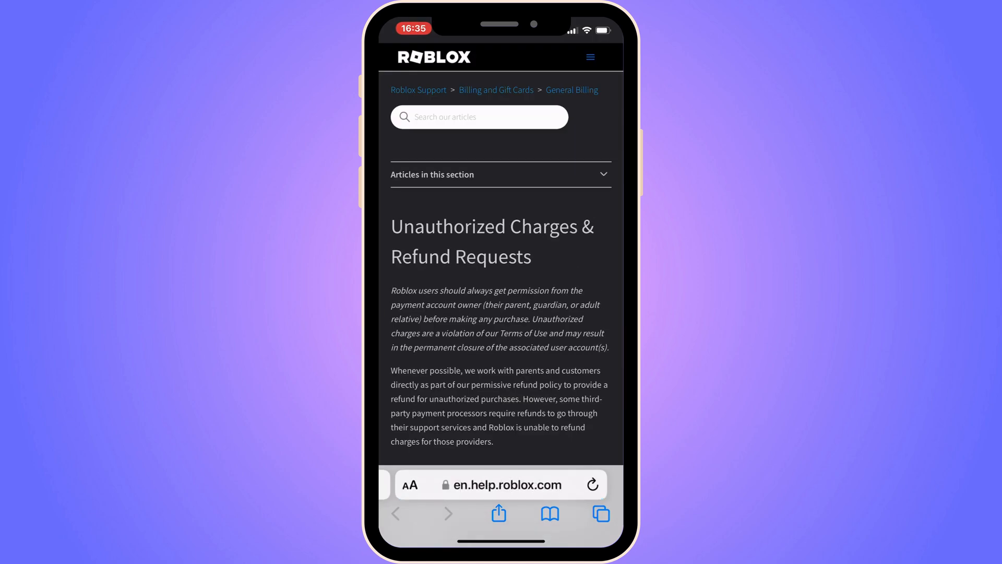
Step: Scroll the Unauthorized Charges & Refund Requests article down to Fraud and Refund Investigations
{"action": "scroll", "scroll_direction": "down", "scroll_amount": 3}
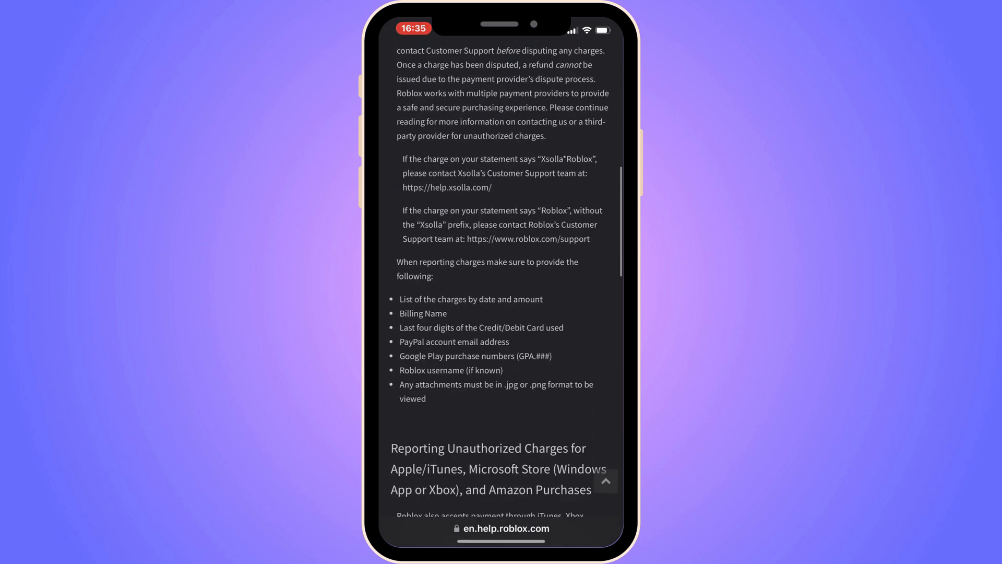
{"action": "scroll", "scroll_direction": "down", "scroll_amount": 3}
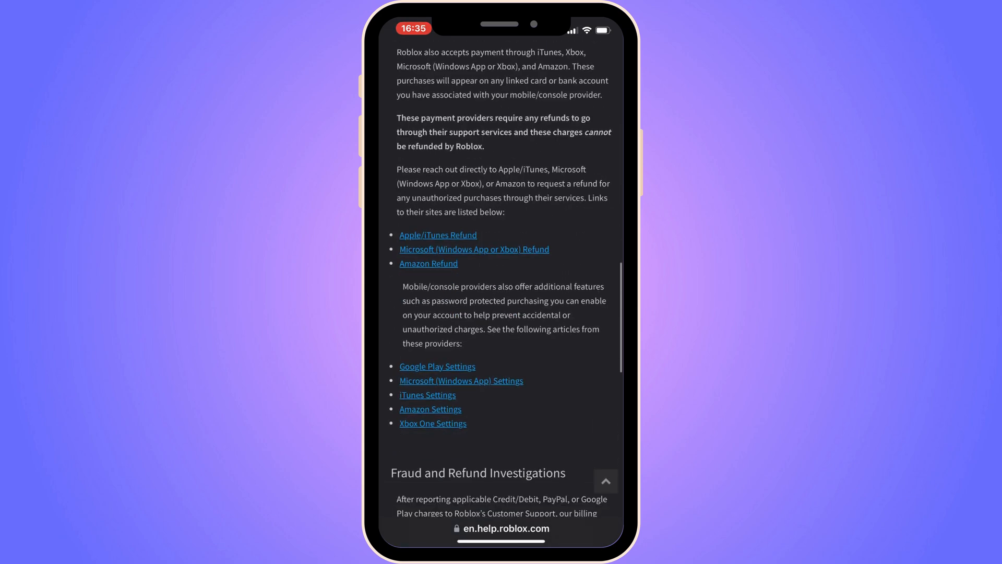
{"action": "scroll", "scroll_direction": "down", "scroll_amount": 3}
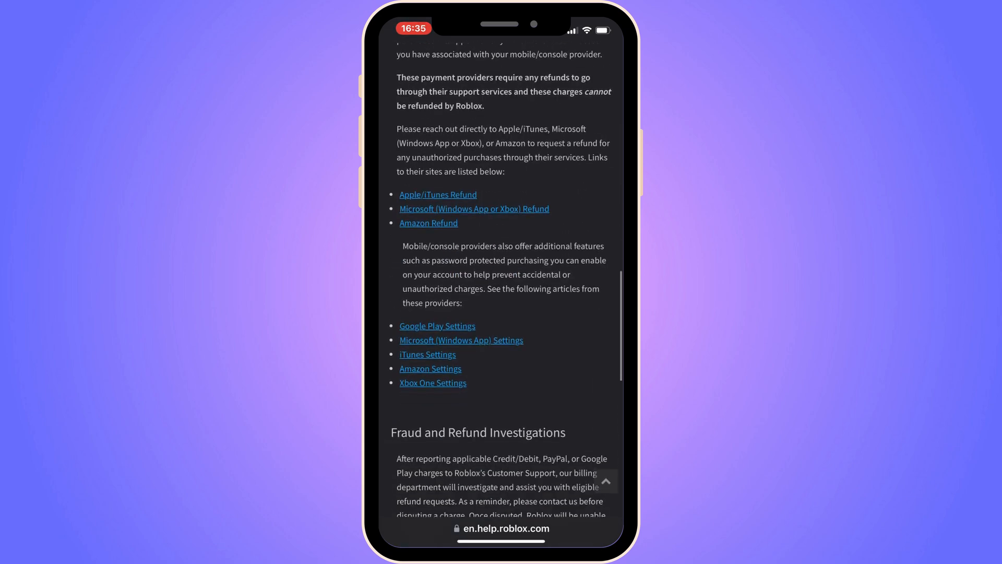
{"action": "scroll", "scroll_direction": "down", "scroll_amount": 3}
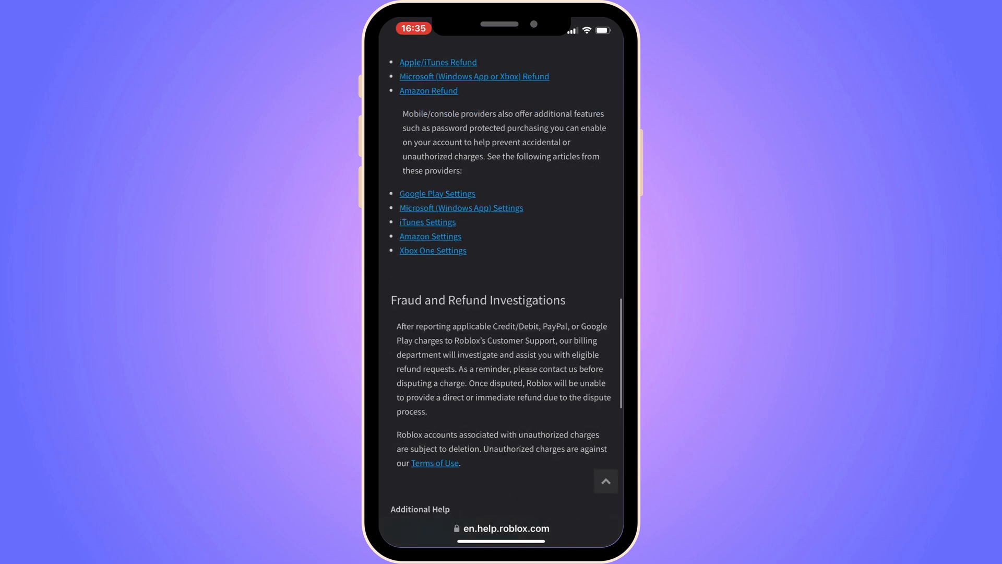
{"action": "scroll", "scroll_direction": "down", "scroll_amount": 3}
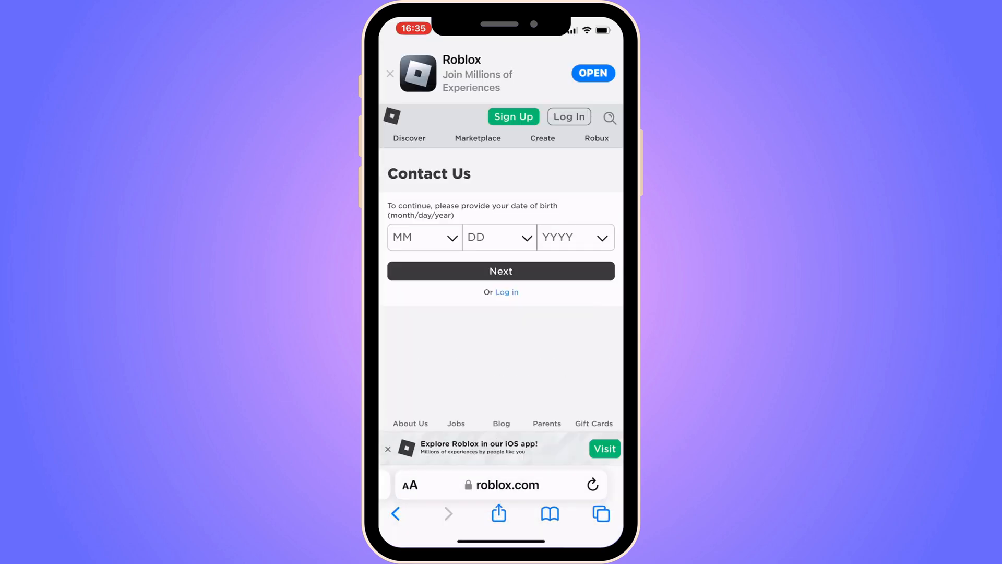
Step: Enter April 03 2004 as the date of birth and submit it
{"action": "left_click", "coordinate": [424, 237]}
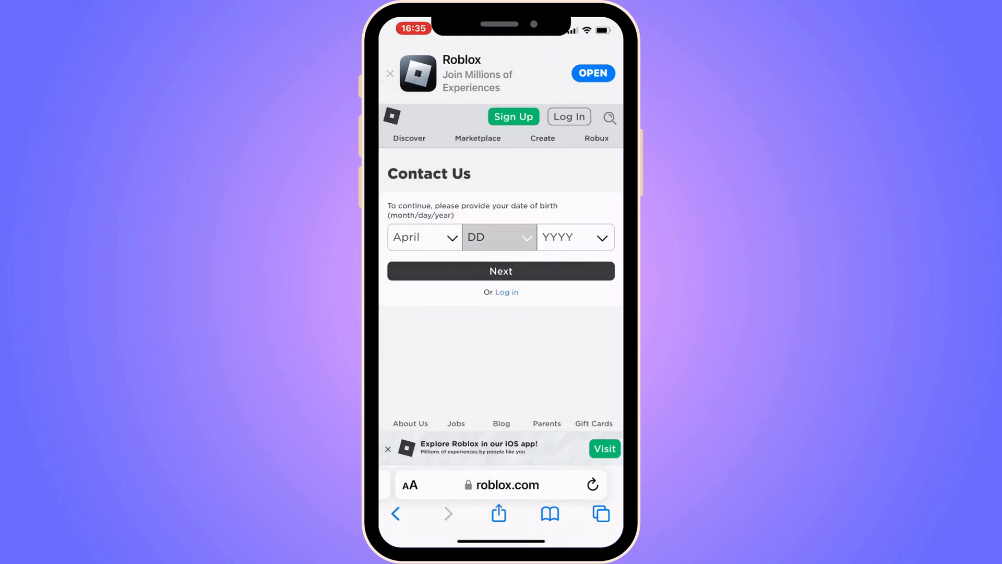
{"action": "left_click", "coordinate": [499, 237]}
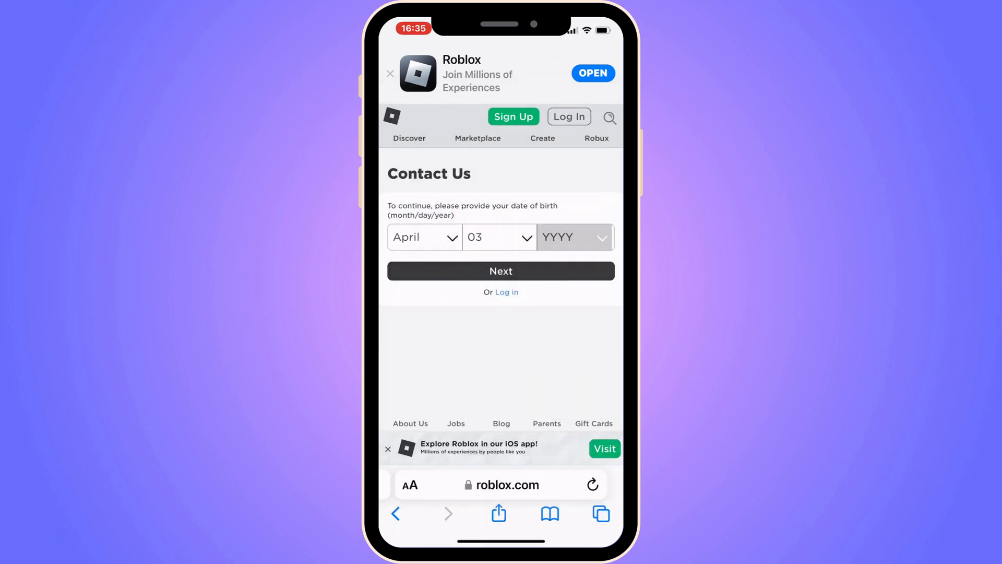
{"action": "left_click", "coordinate": [573, 237]}
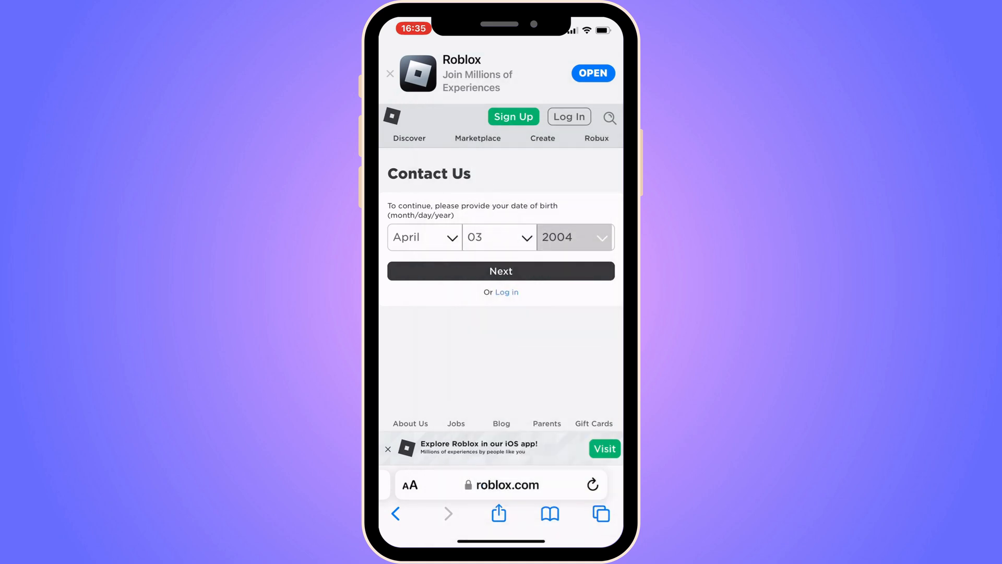
{"action": "left_click", "coordinate": [501, 271]}
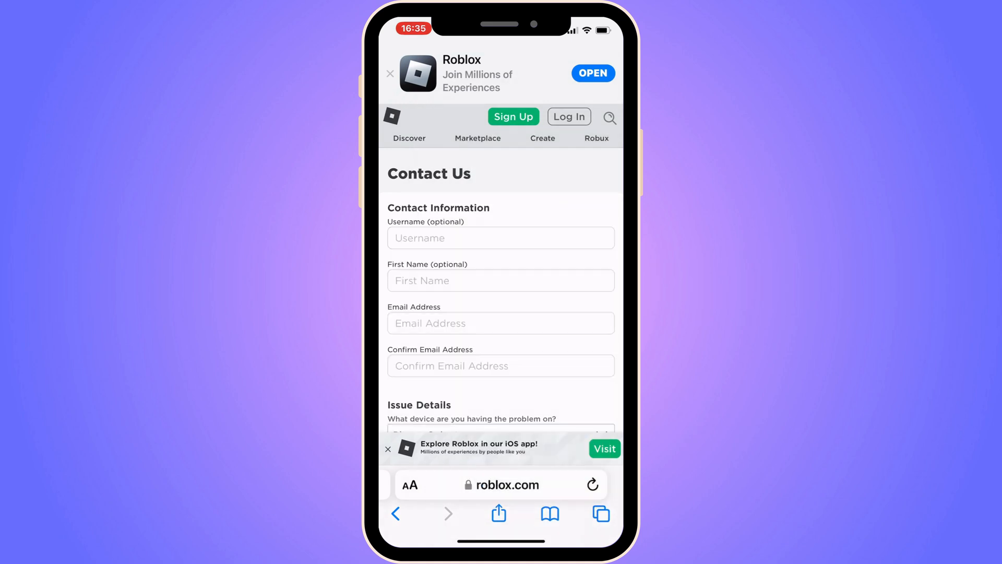
Step: Scroll the Contact Us form down to the device, category and description fields
{"action": "scroll", "scroll_direction": "down", "scroll_amount": 3}
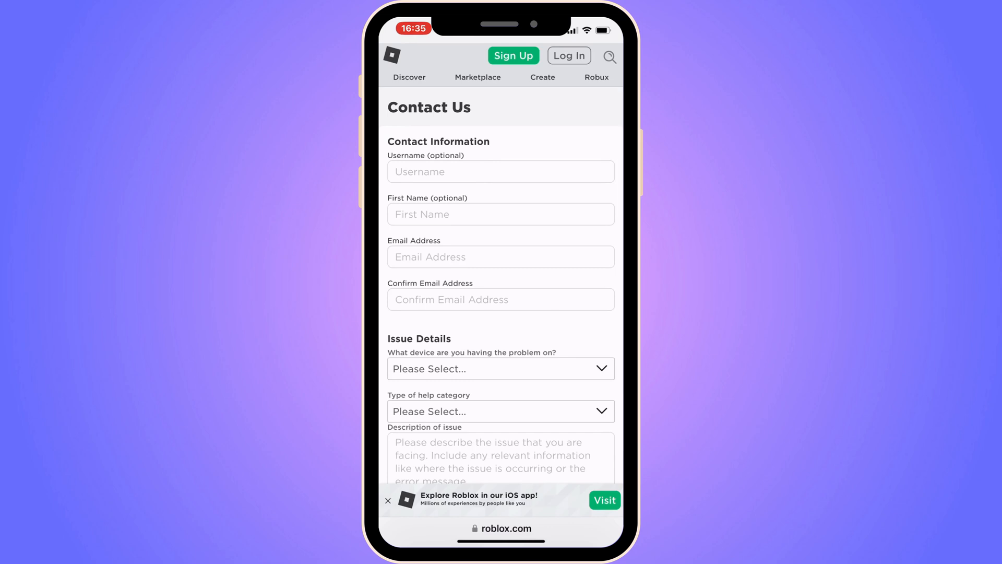
{"action": "scroll", "scroll_direction": "down", "scroll_amount": 3}
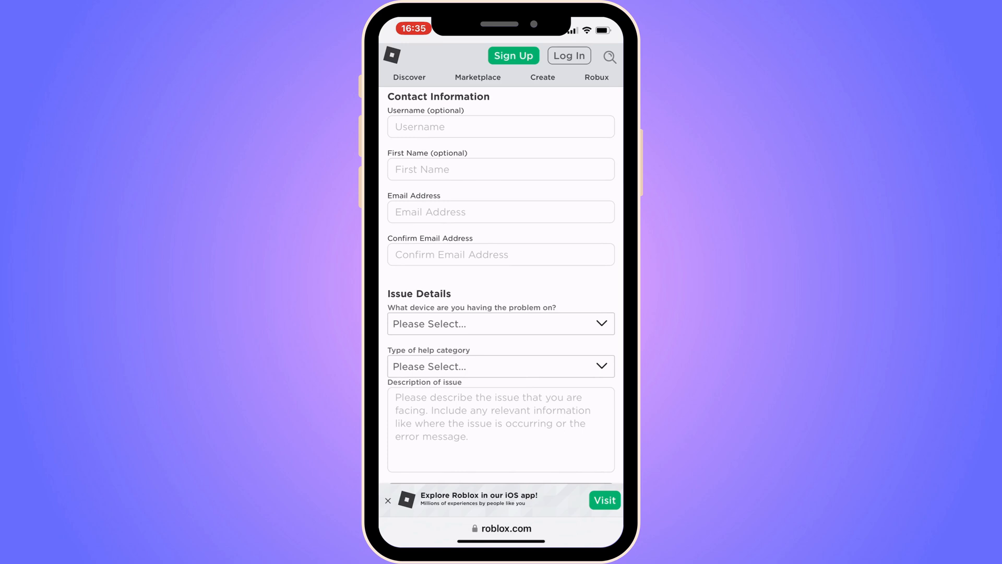
{"action": "scroll", "scroll_direction": "down", "scroll_amount": 3}
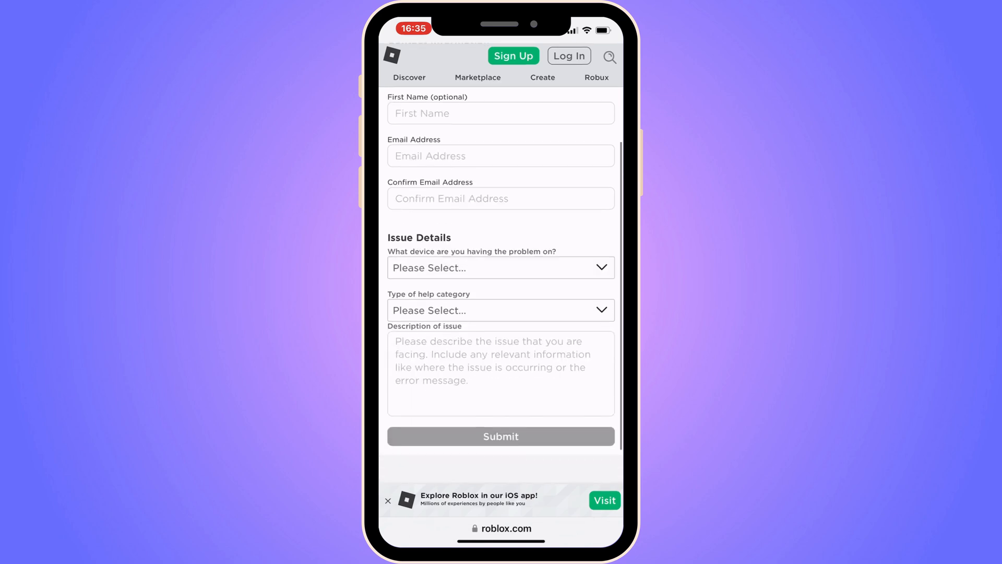
{"action": "scroll", "scroll_direction": "down", "scroll_amount": 3}
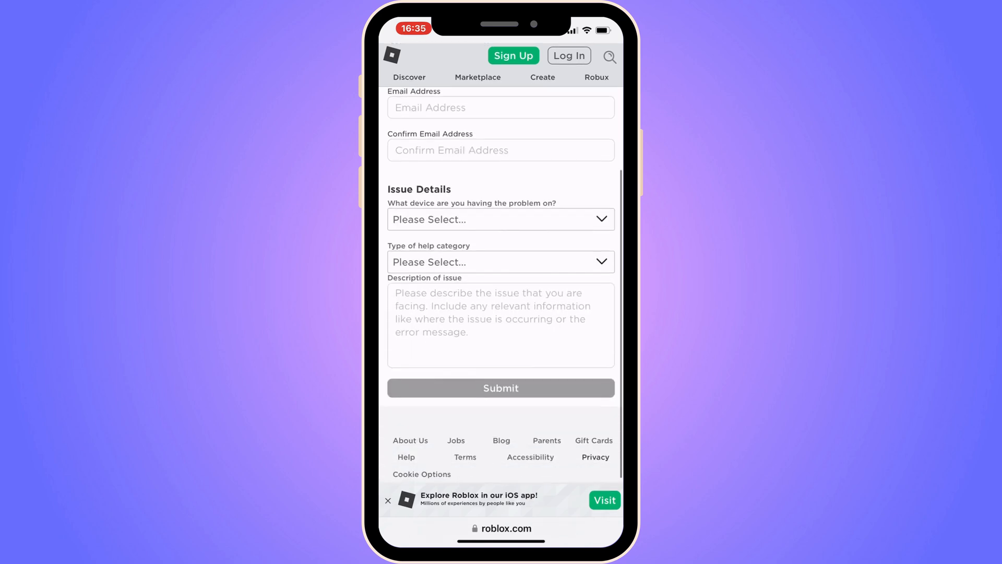
Step: Set device to iPhone, category Billing & Payments, and issue Purchase - Declined
{"action": "left_click", "coordinate": [501, 219]}
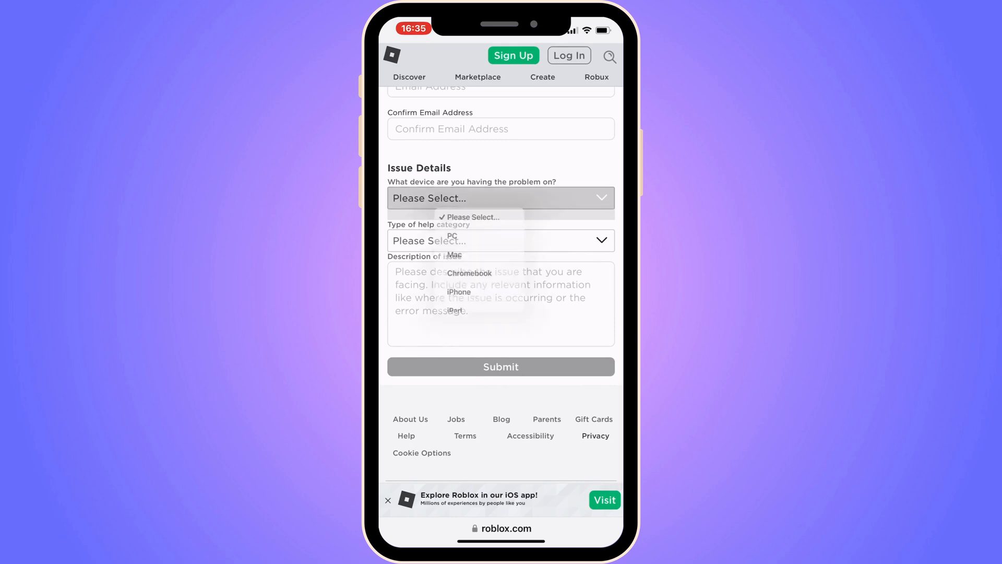
{"action": "left_click", "coordinate": [501, 197]}
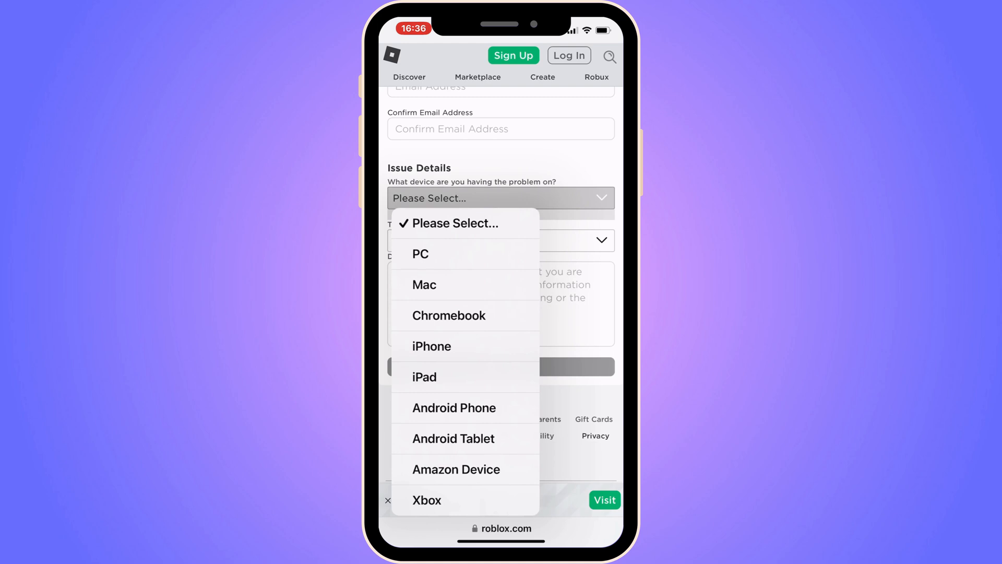
{"action": "left_click", "coordinate": [432, 345]}
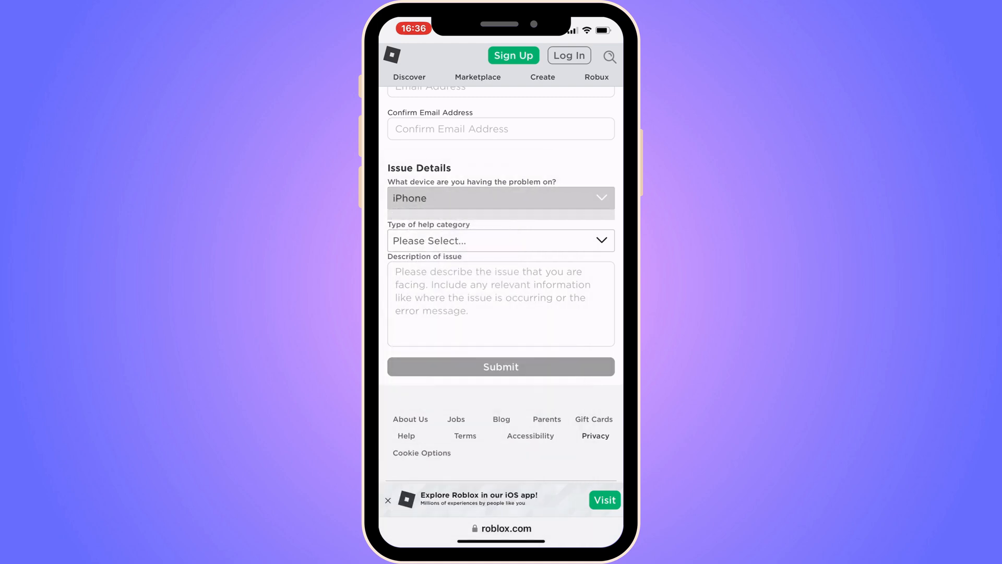
{"action": "left_click", "coordinate": [500, 240]}
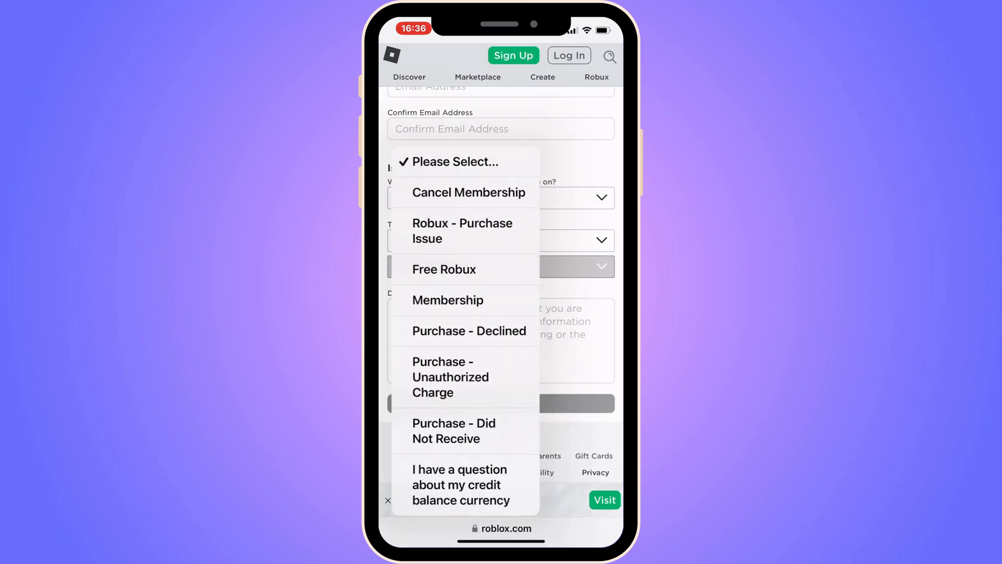
{"action": "mouse_move", "coordinate": [465, 330]}
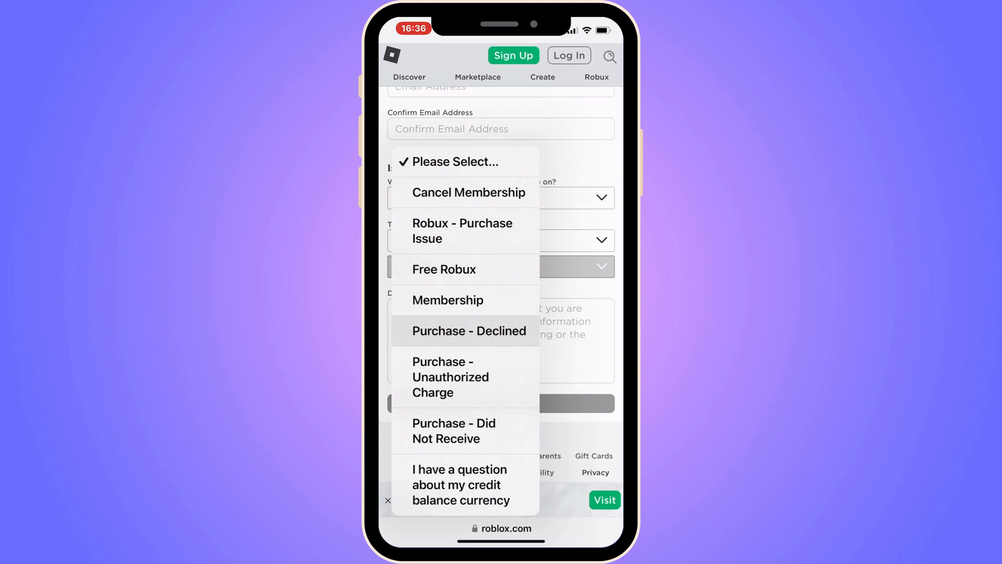
{"action": "left_click", "coordinate": [468, 330]}
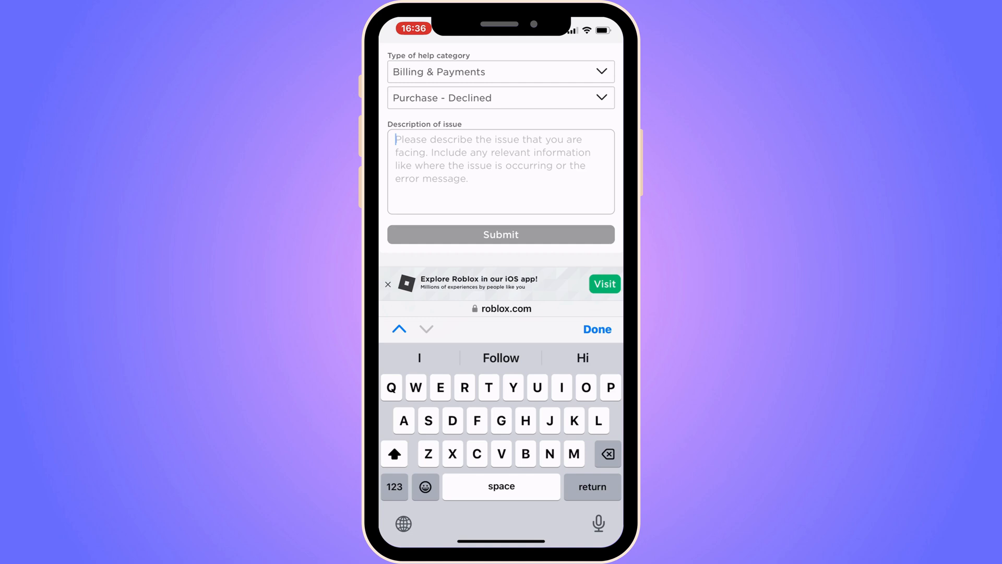
Step: Type the description 'I Roblox declining my payment, I need to fix this, back to me w…'
{"action": "type", "text": "I am having issues with"}
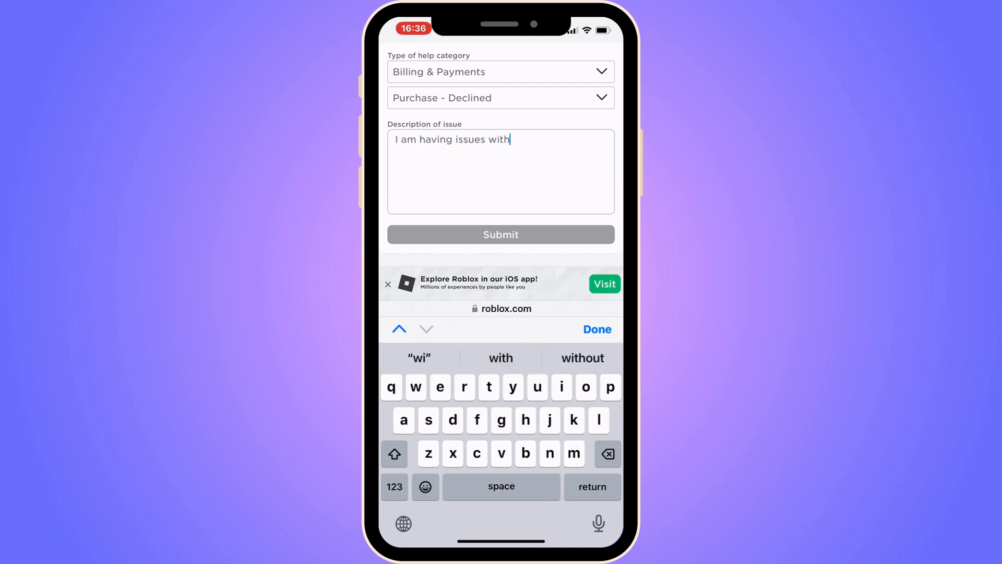
{"action": "type", "text": "Roblox d"}
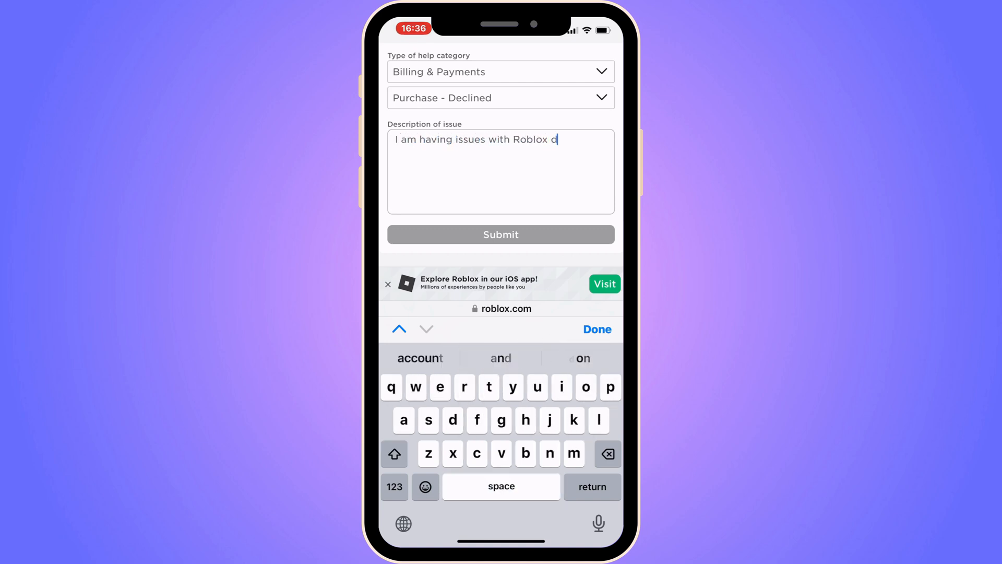
{"action": "type", "text": "eclining my"}
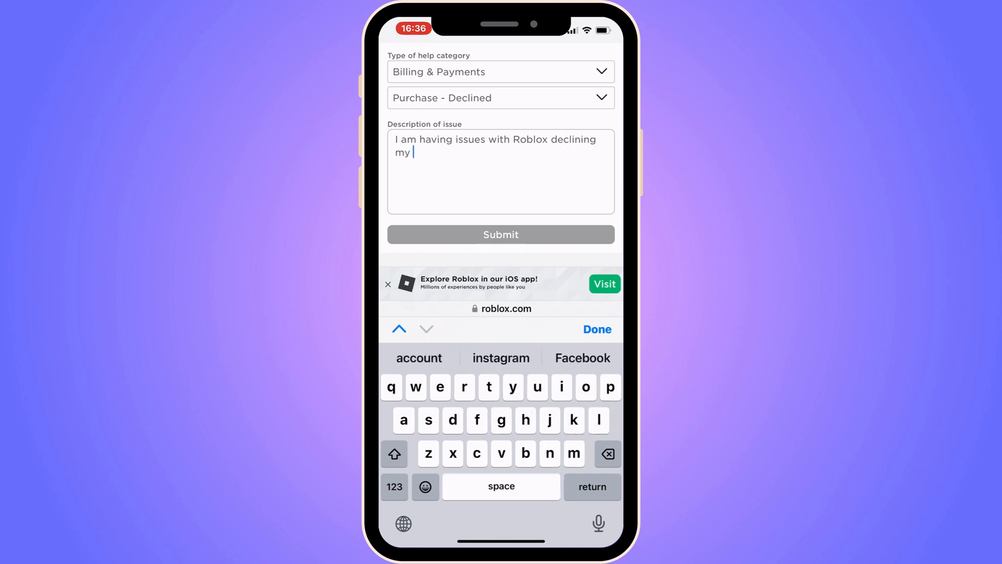
{"action": "type", "text": "payment"}
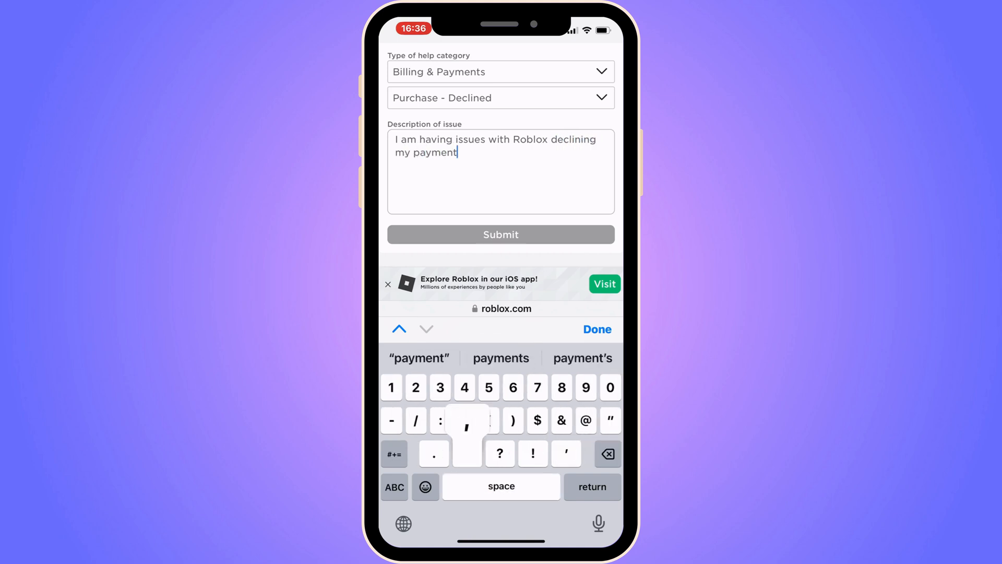
{"action": "type", "text": ", I need to"}
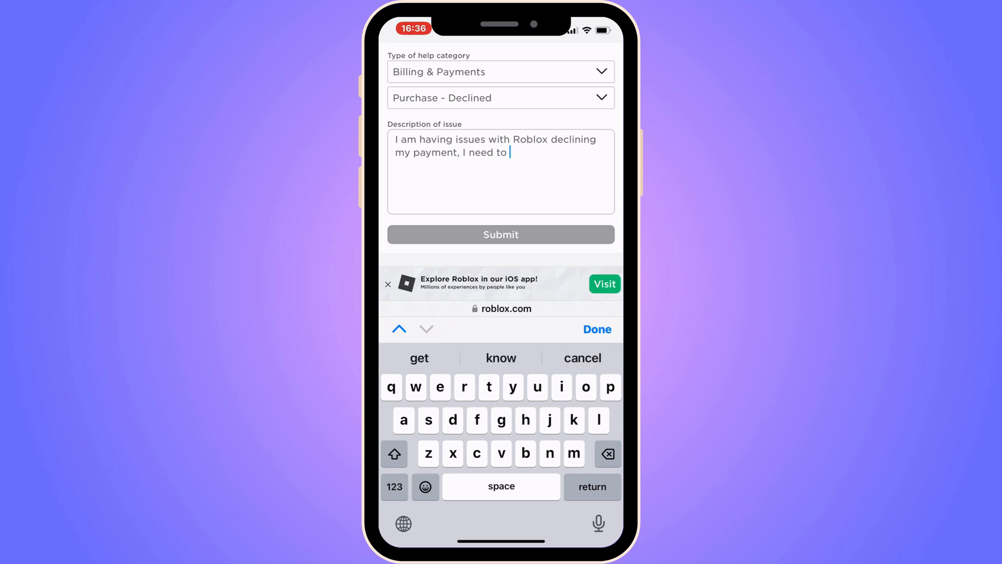
{"action": "type", "text": "fix this, please write"}
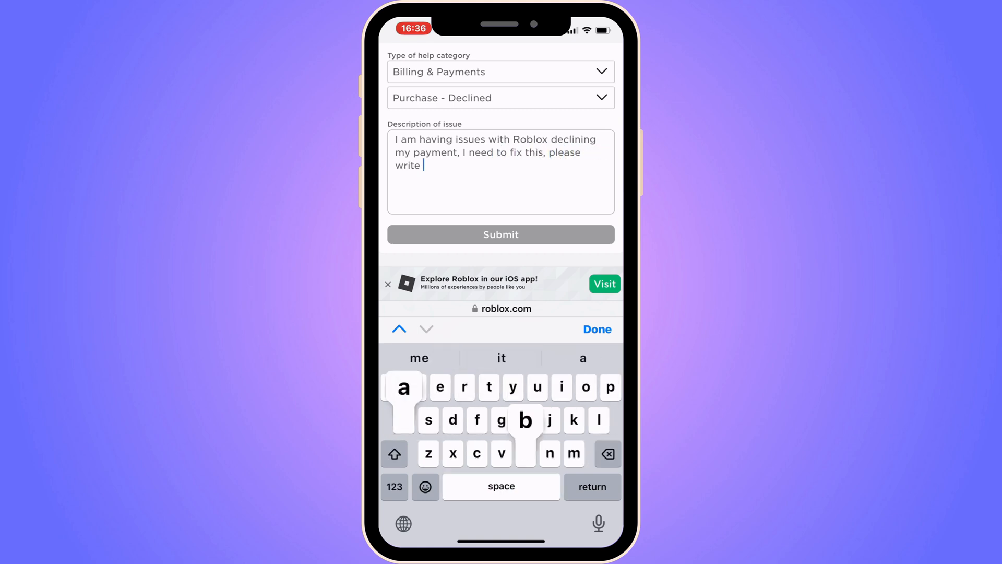
{"action": "type", "text": "back to me w"}
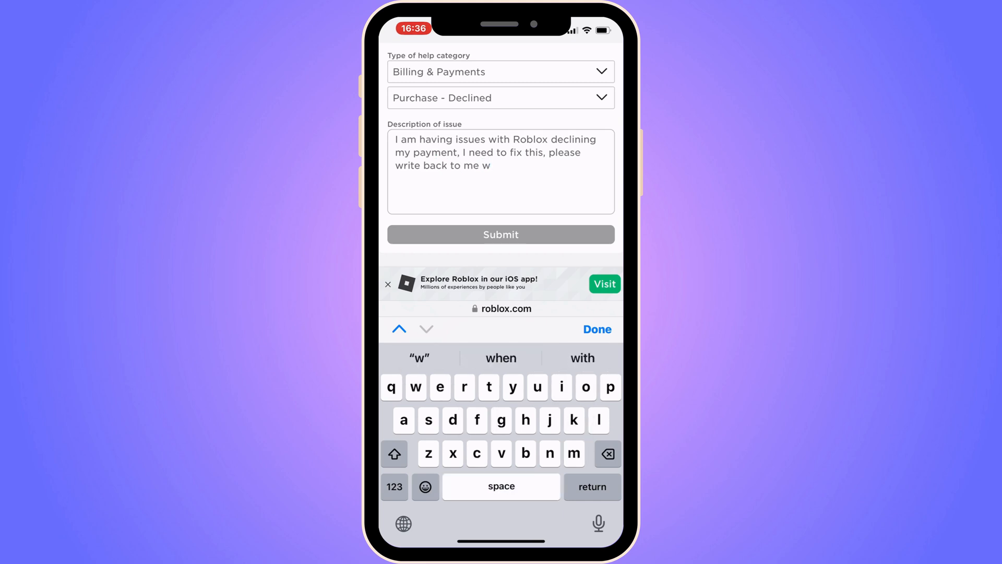